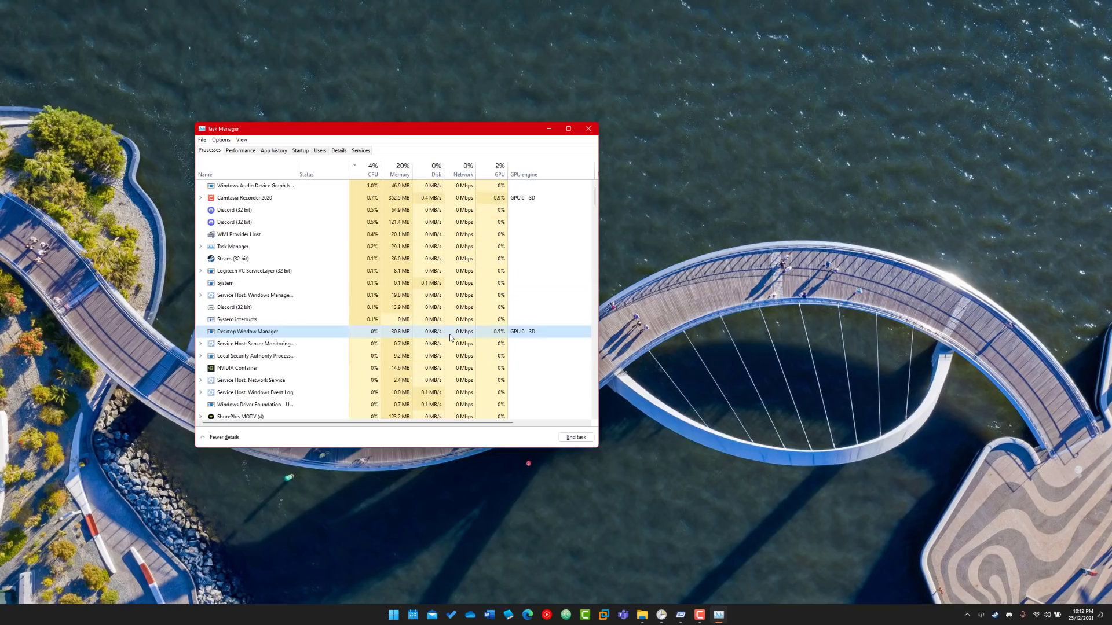
Jump from the ARMOURY CRATE User Session process to its detailed entry in the Details tab
scroll("down", 3)
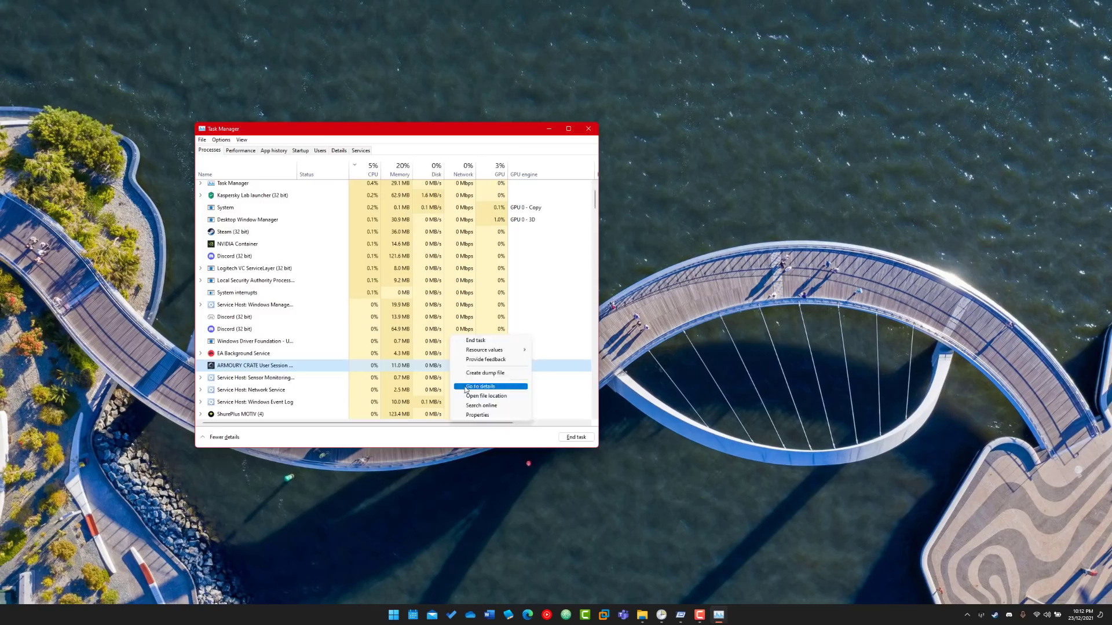
left_click(480, 387)
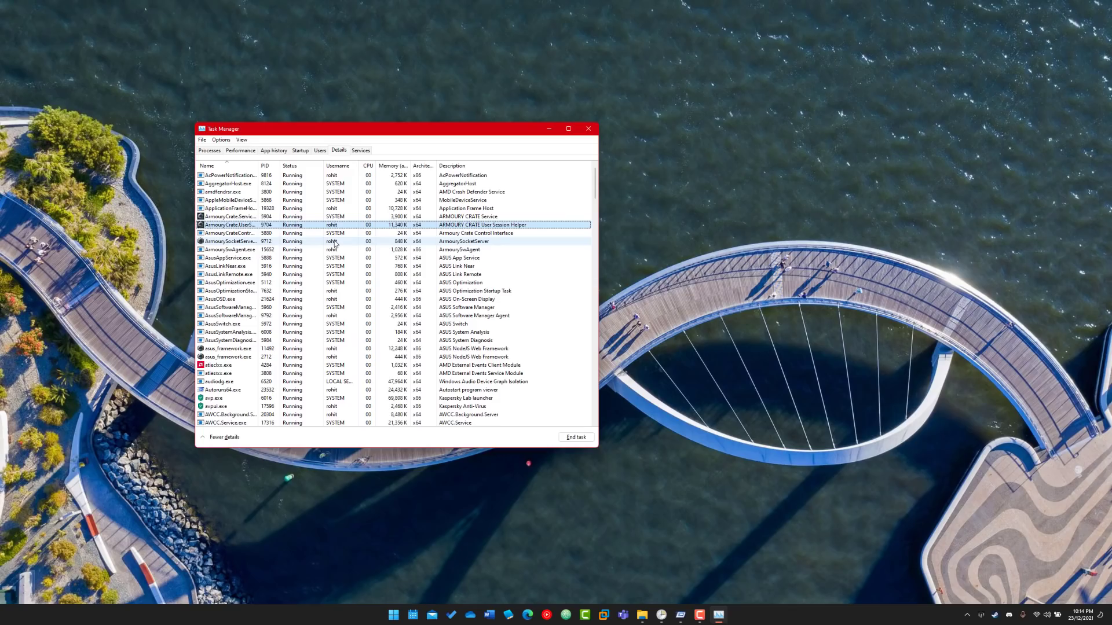
left_click(300, 149)
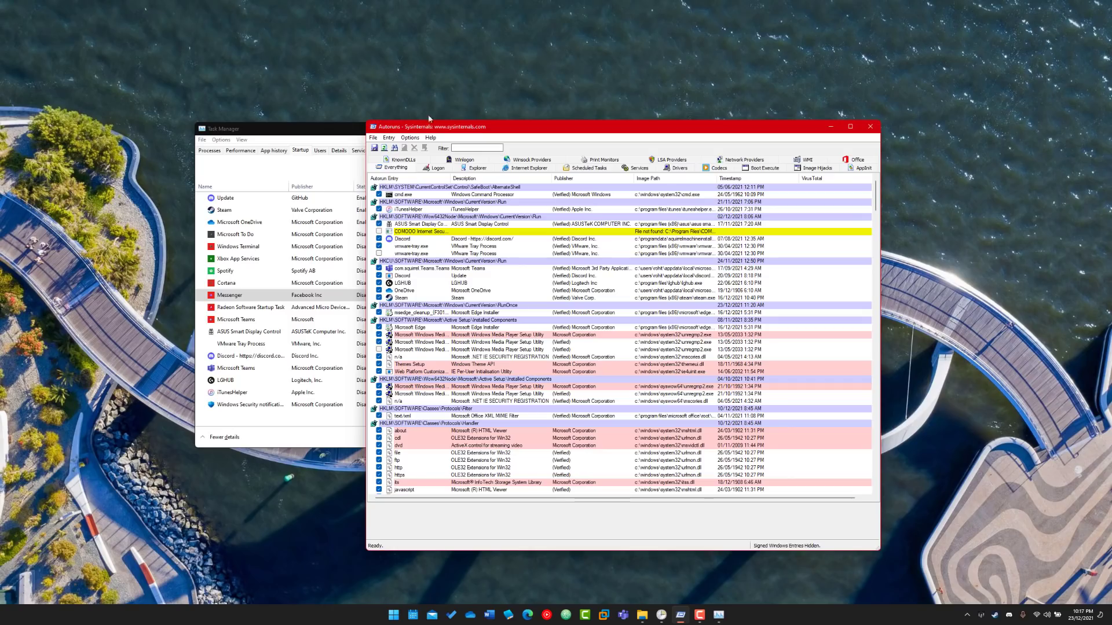
mouse_move(424, 189)
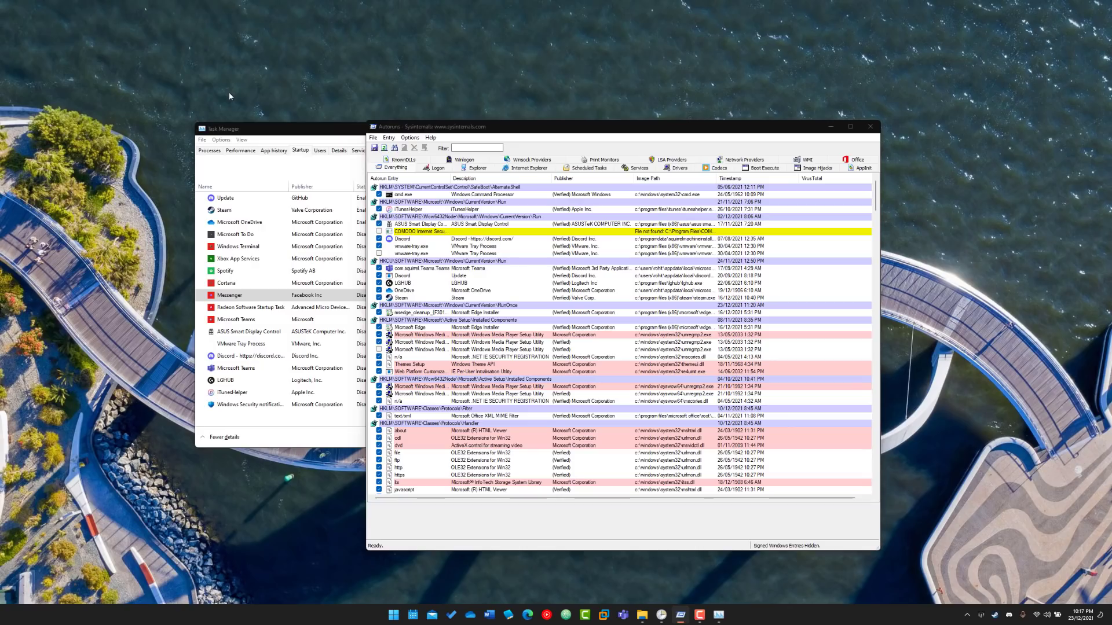
Bring up the desktop's shortcut options and dismiss them again
right_click(229, 96)
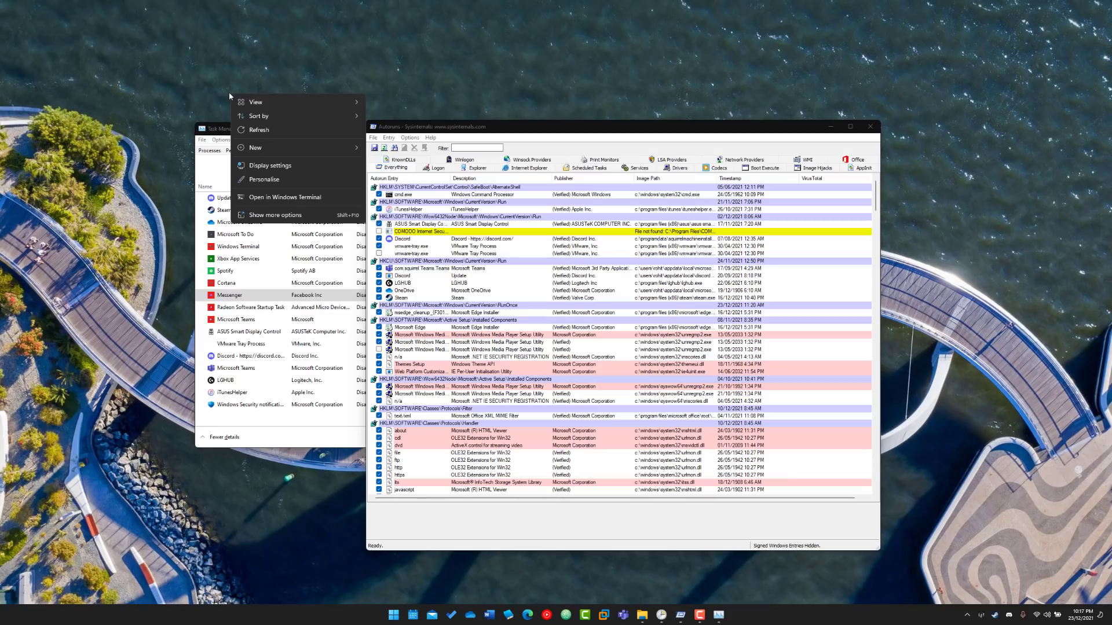
left_click(411, 245)
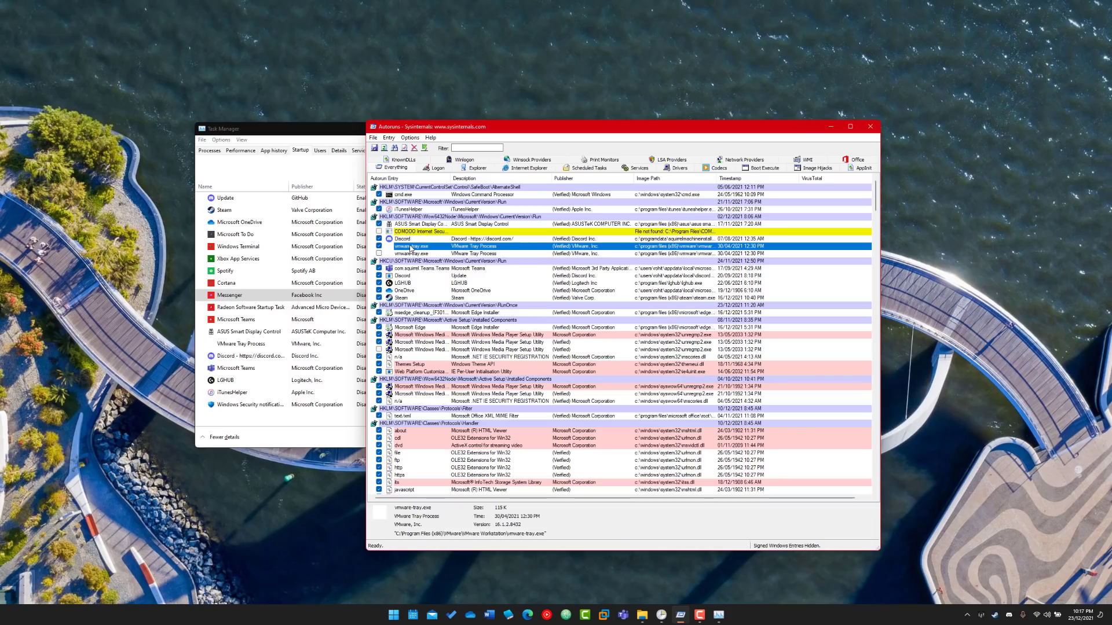
Delete the COMODO Internet Security Installer entry and restart Autoruns as administrator when access is denied
left_click(429, 232)
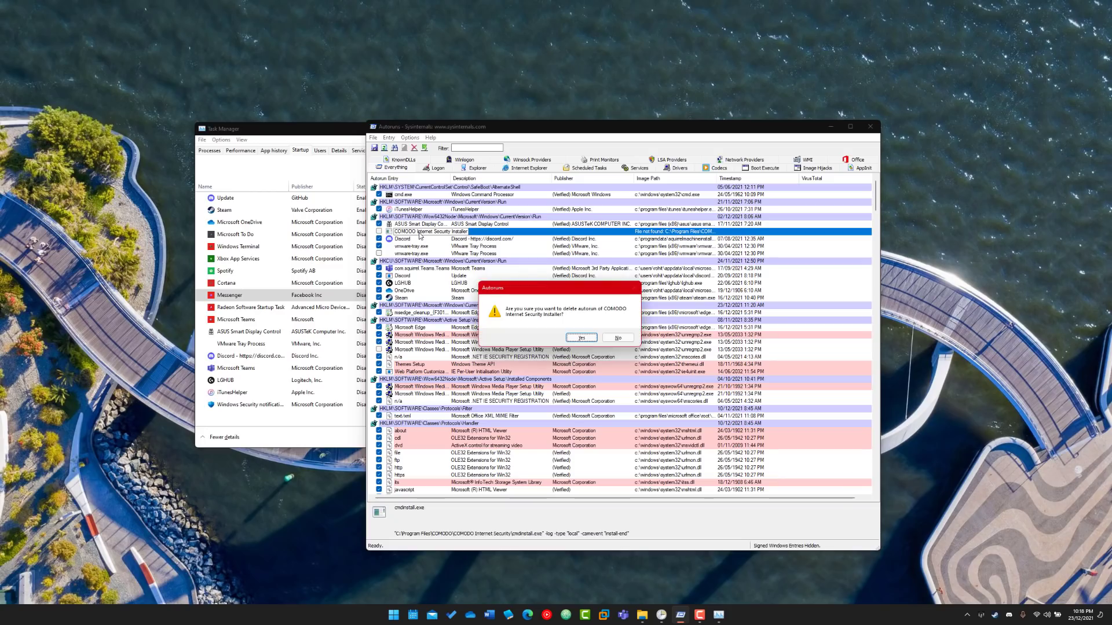
left_click(580, 337)
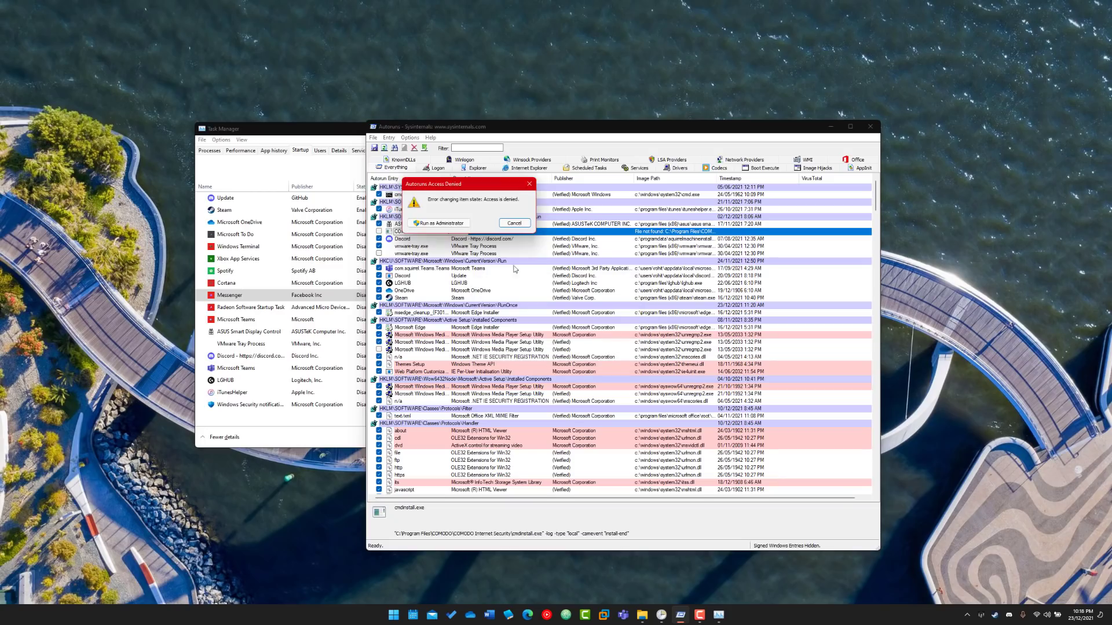
left_click(440, 224)
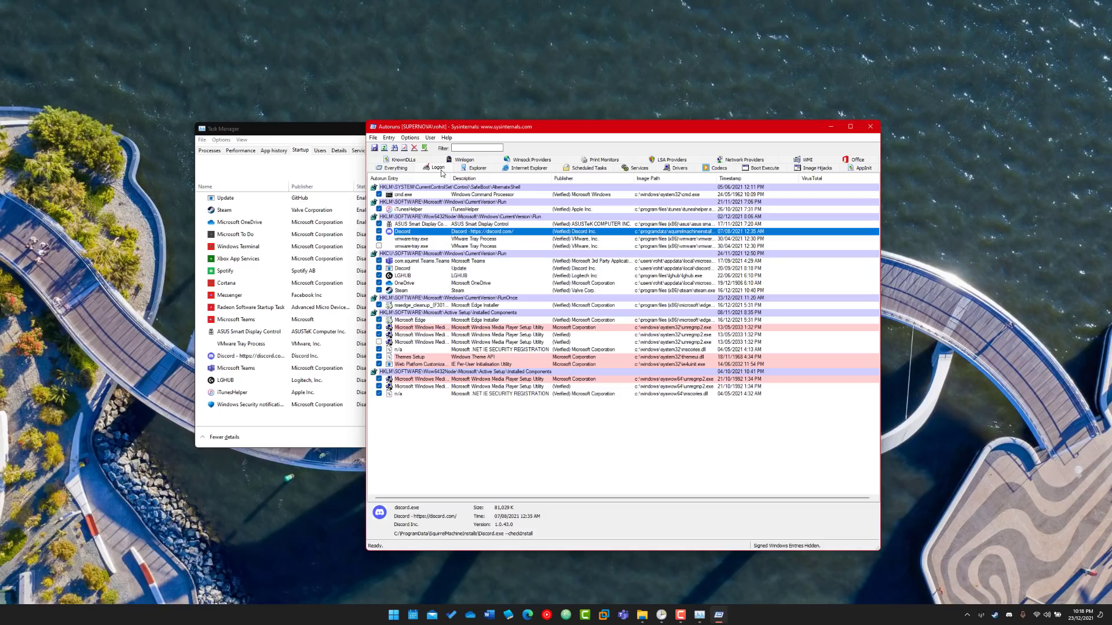
mouse_move(427, 192)
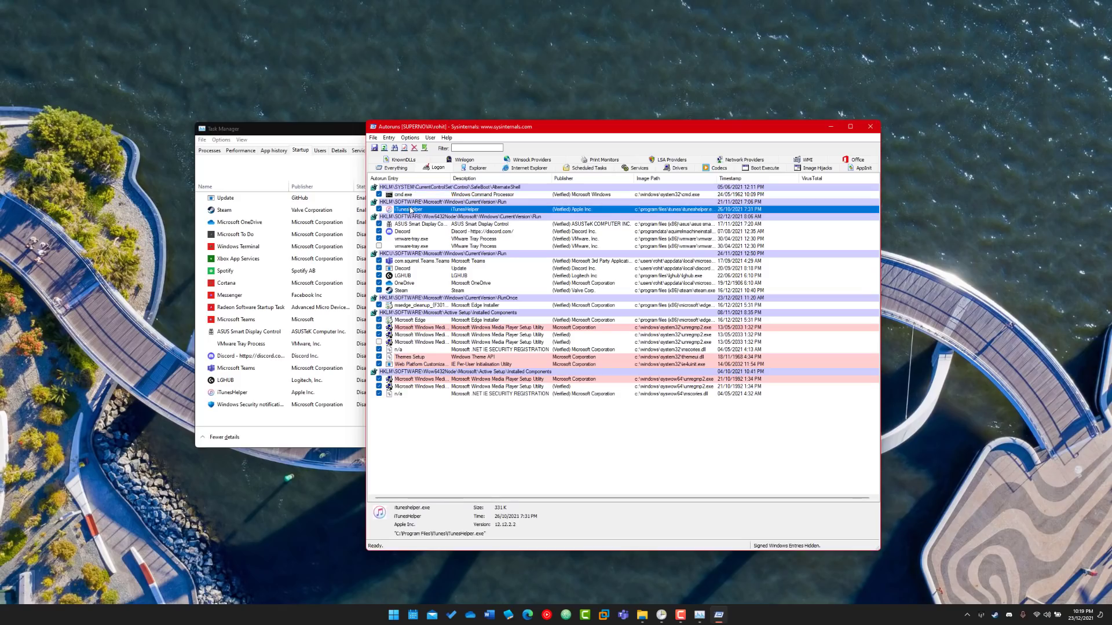
Review the Discord entry's details, then delete one vmware-tray.exe startup entry
left_click(404, 232)
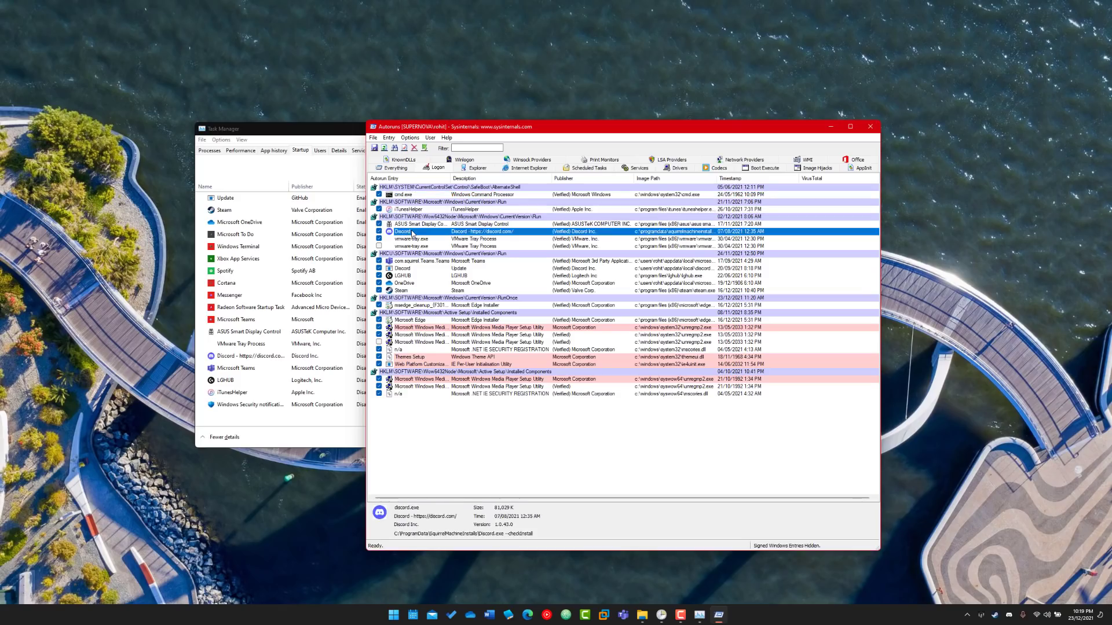
mouse_move(461, 237)
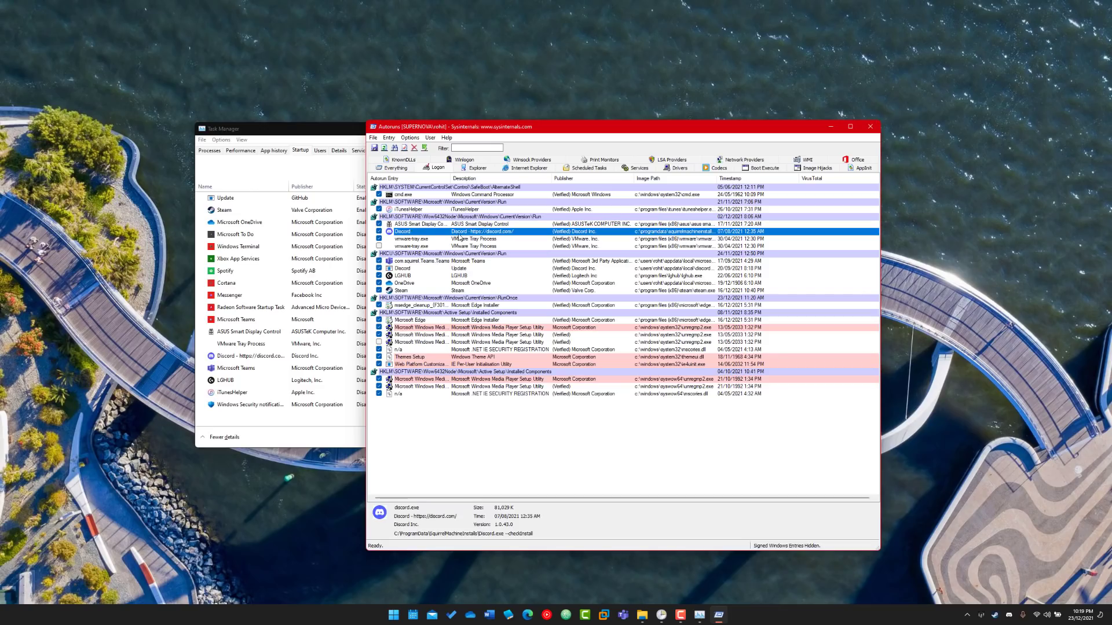
mouse_move(599, 239)
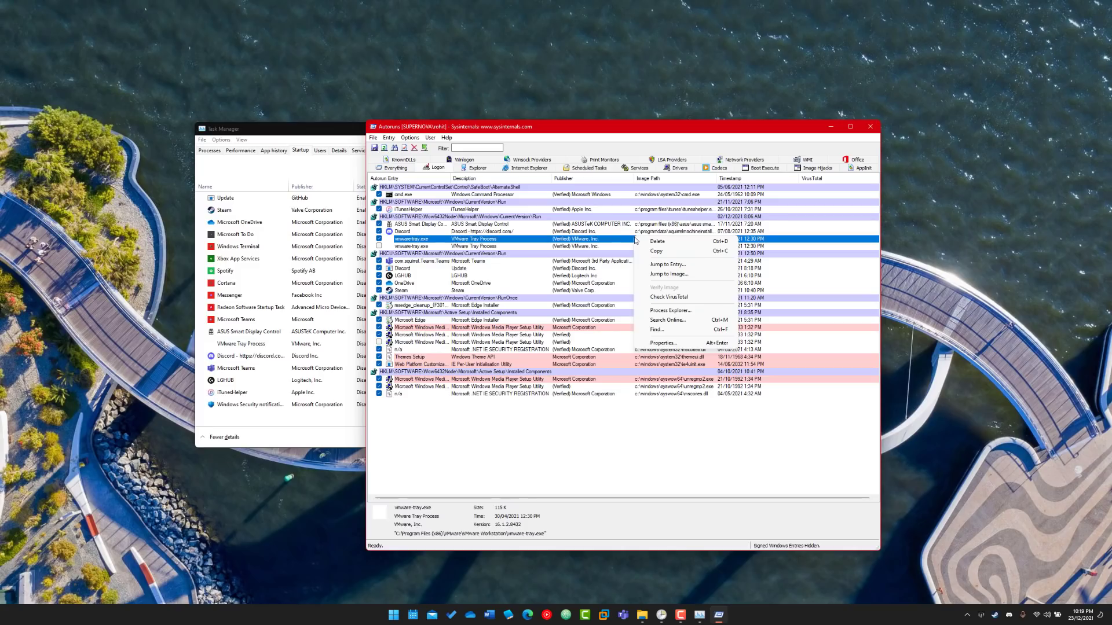
mouse_move(655, 241)
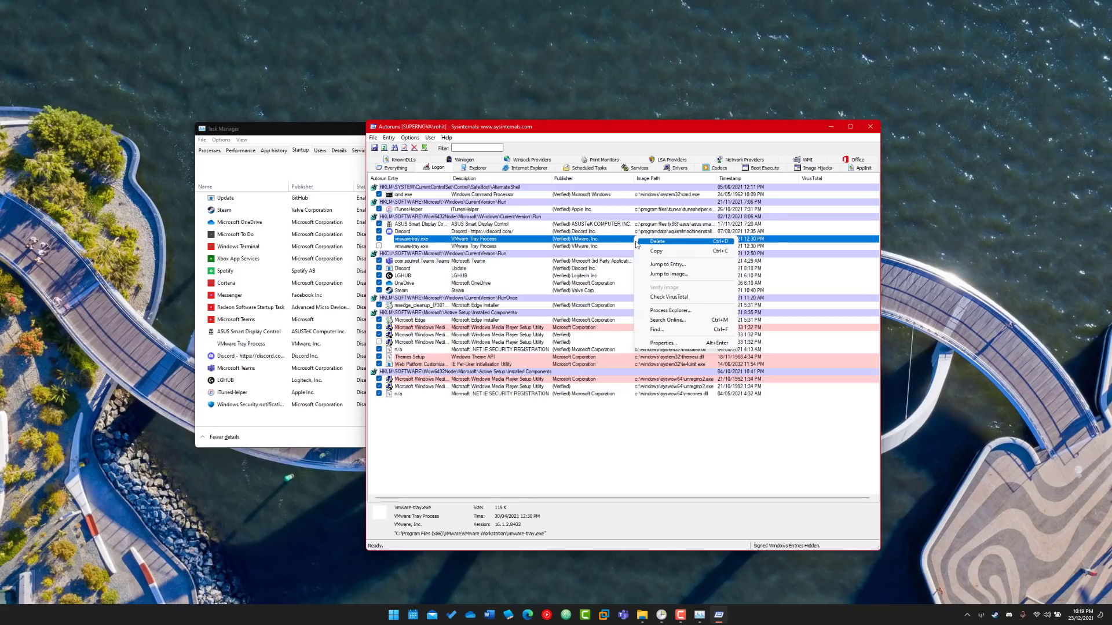
left_click(662, 343)
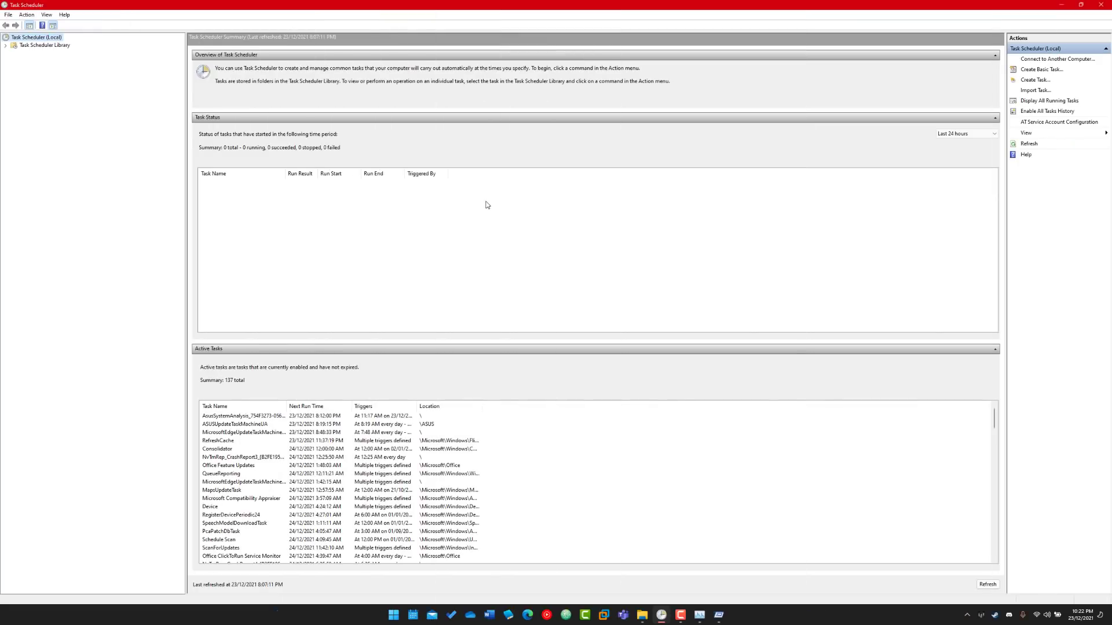
mouse_move(394, 607)
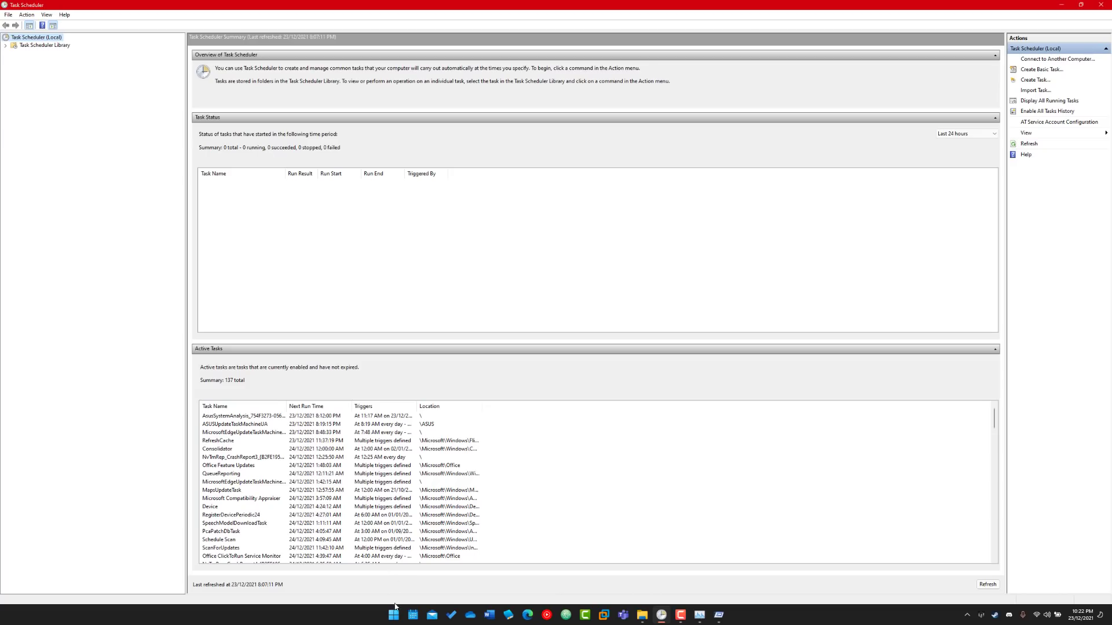
Open Computer Management, view its scheduled tasks summary, then close the window
right_click(393, 613)
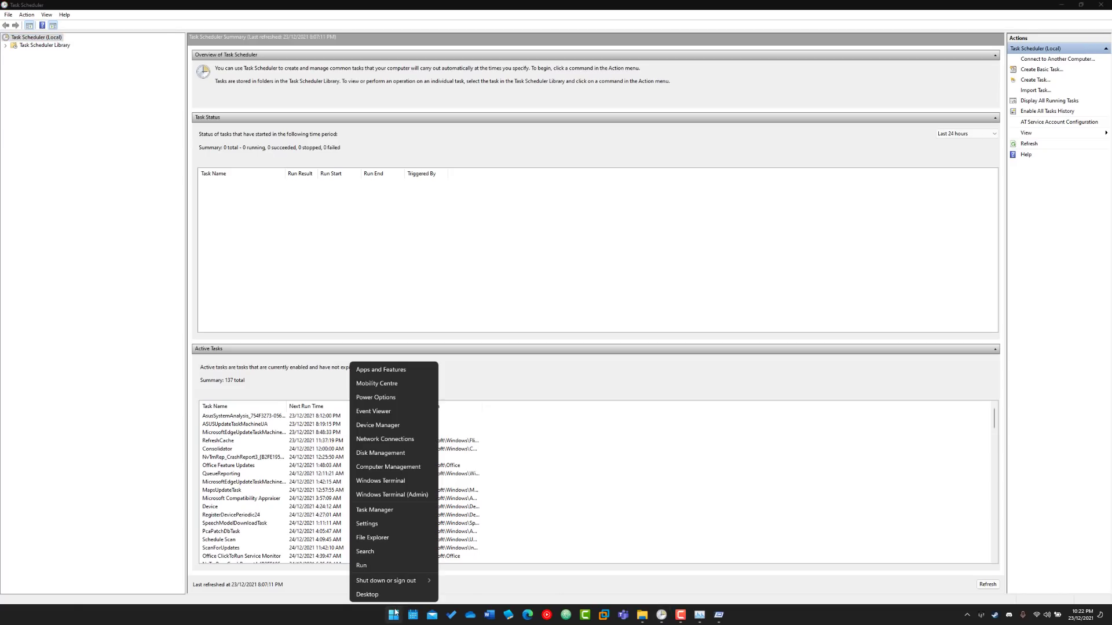
mouse_move(388, 467)
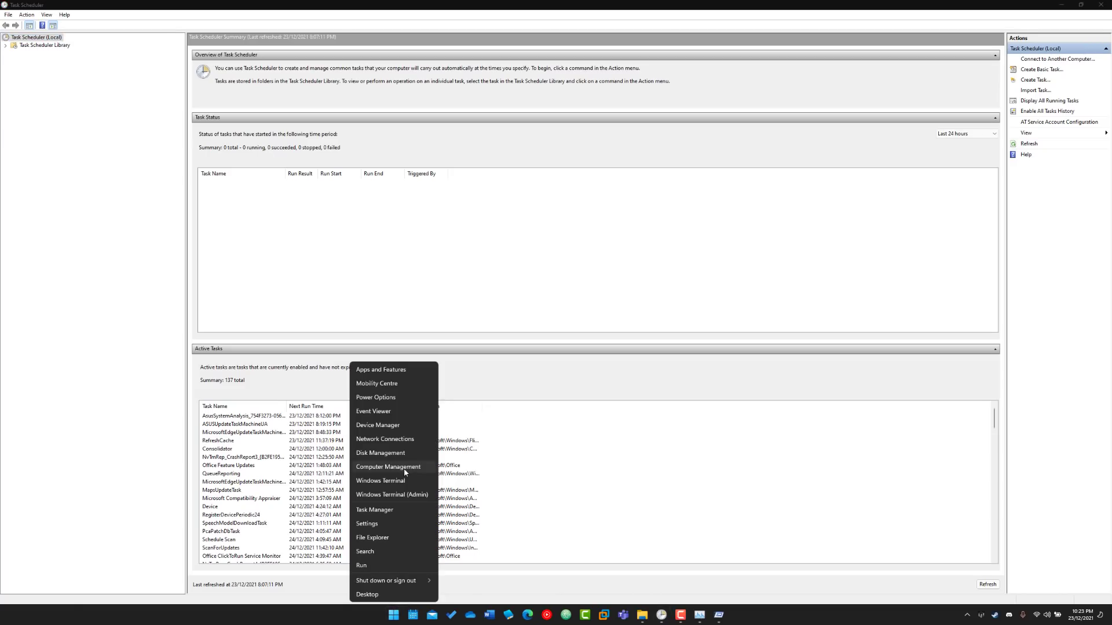
left_click(388, 466)
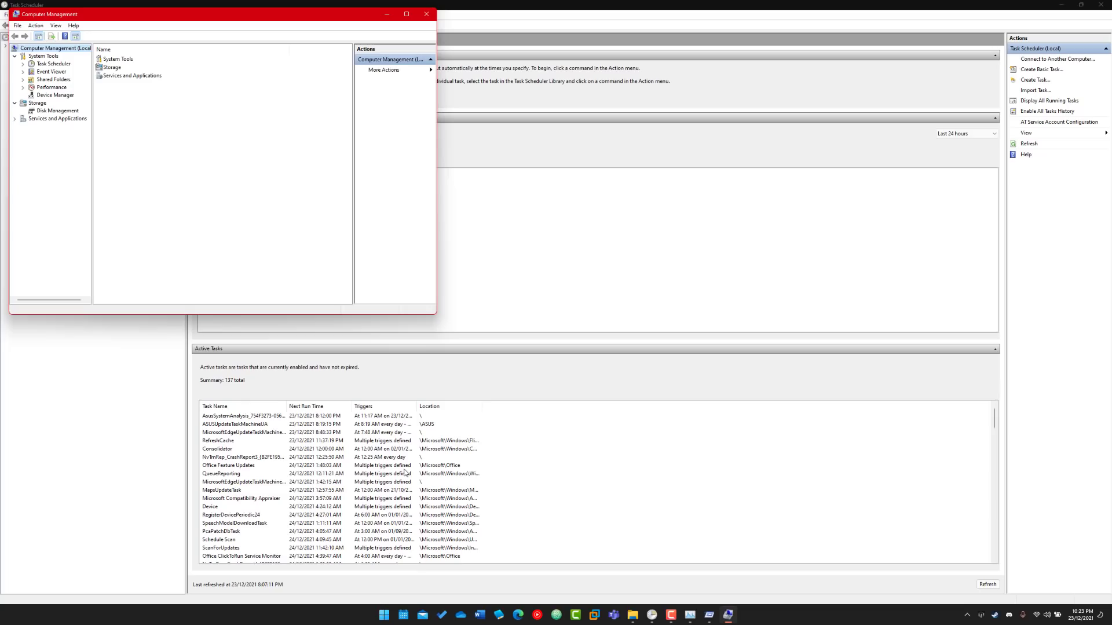
mouse_move(80, 67)
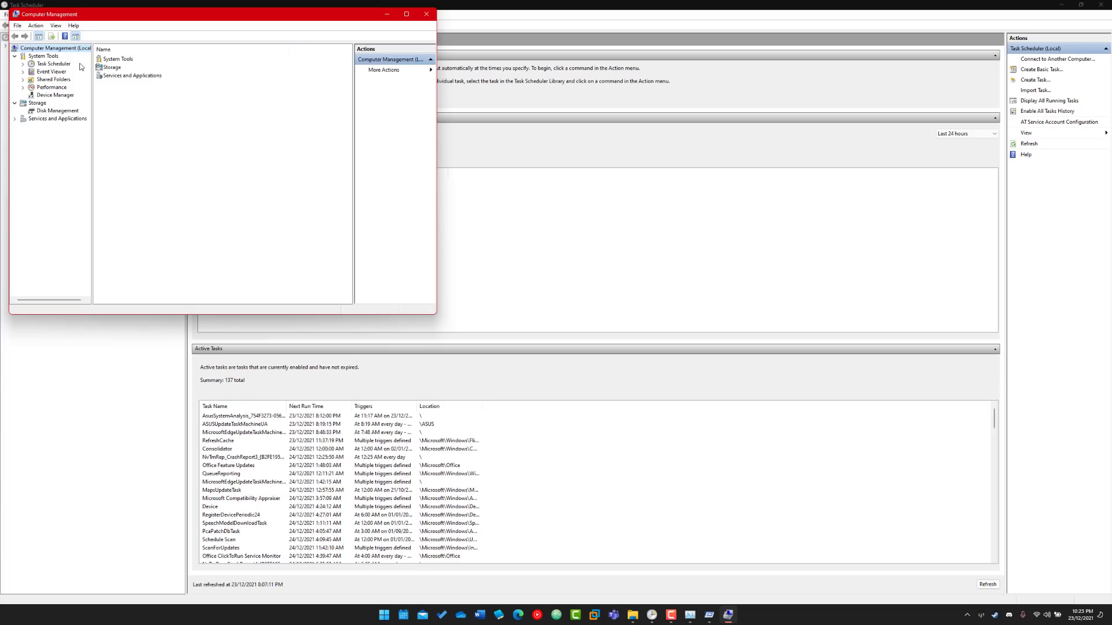
left_click(52, 63)
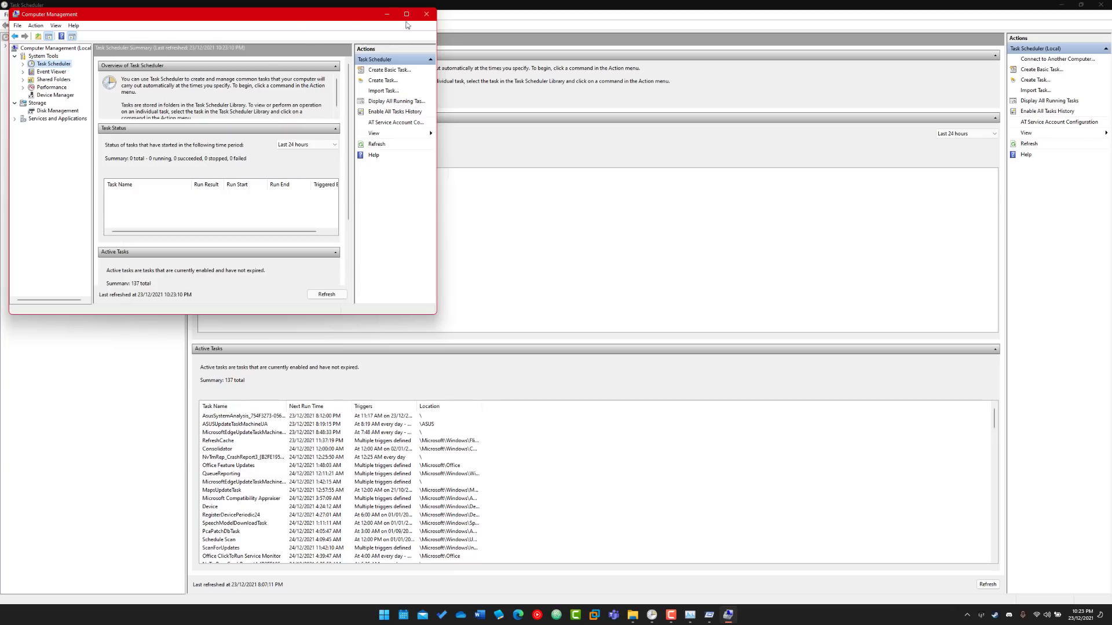
left_click(426, 14)
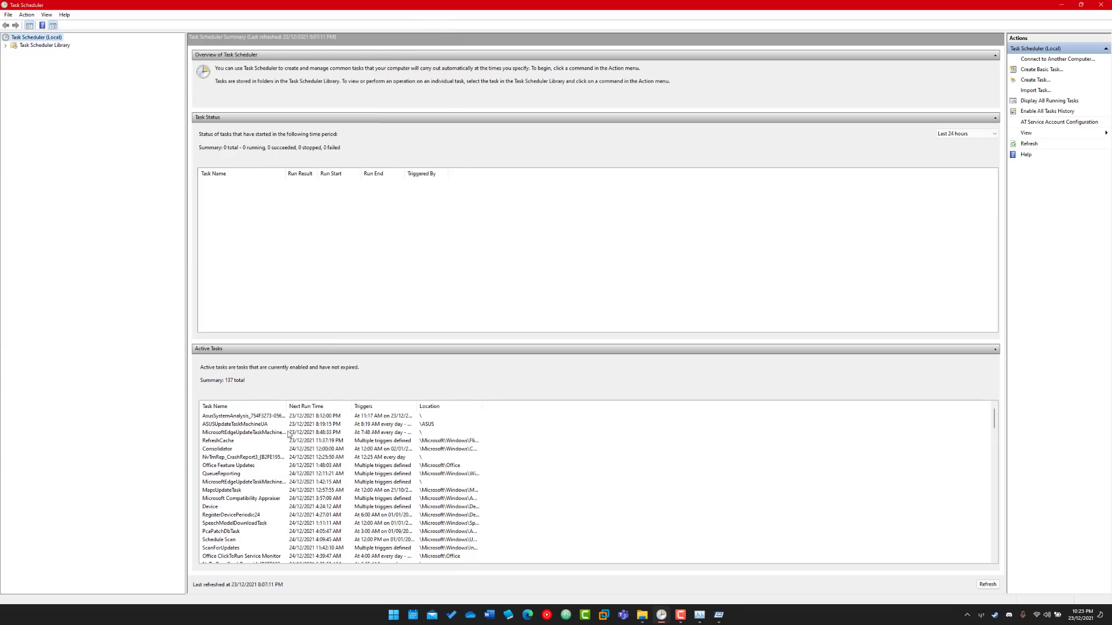
mouse_move(271, 441)
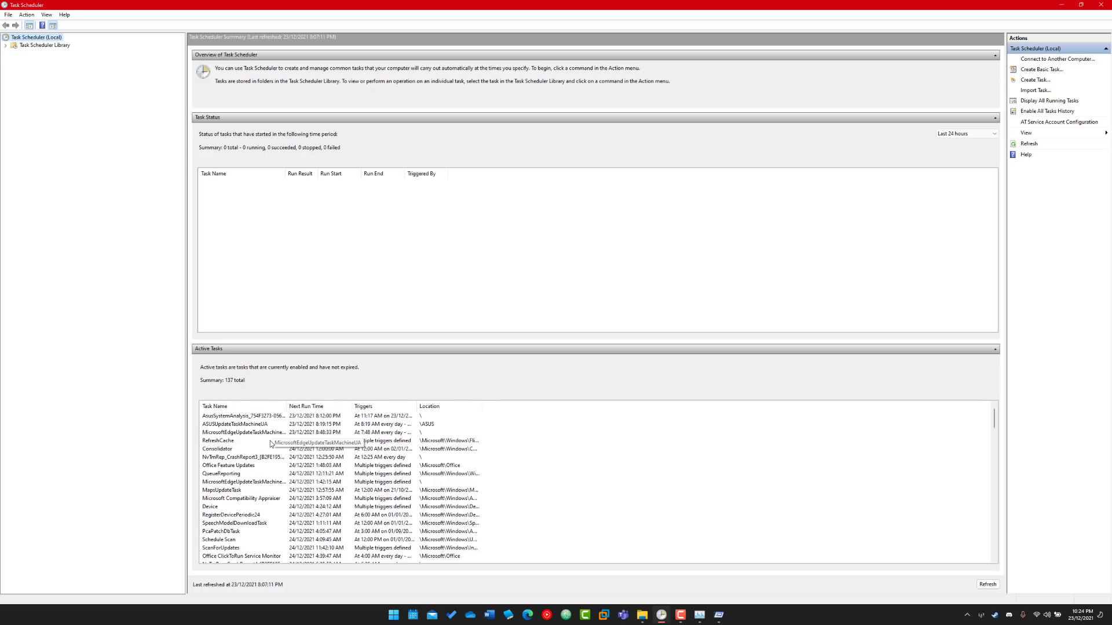
mouse_move(268, 441)
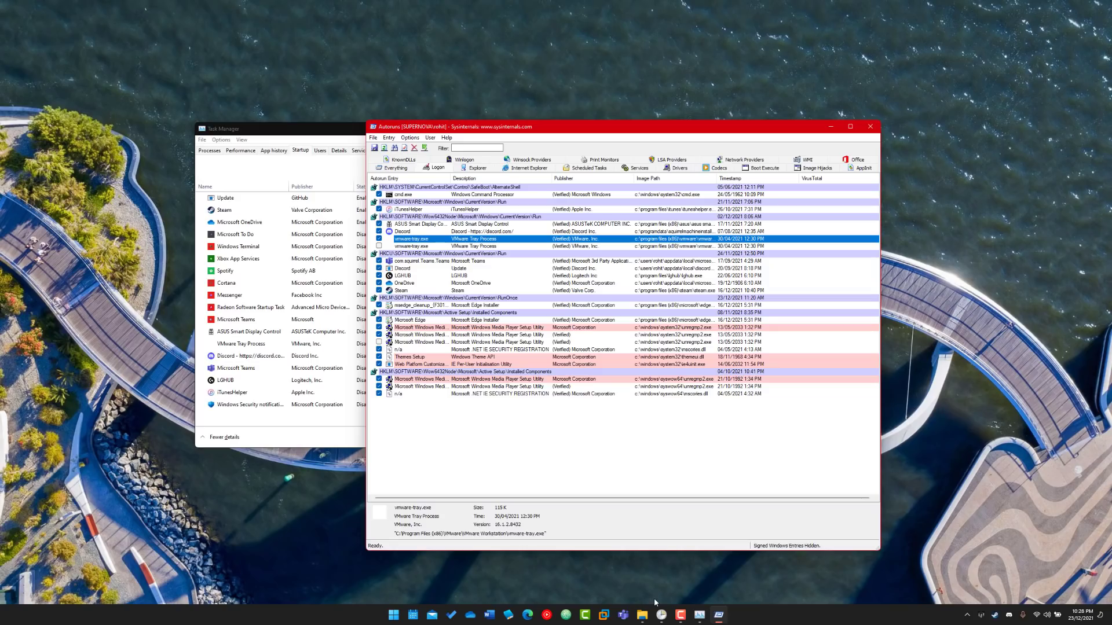
mouse_move(632, 175)
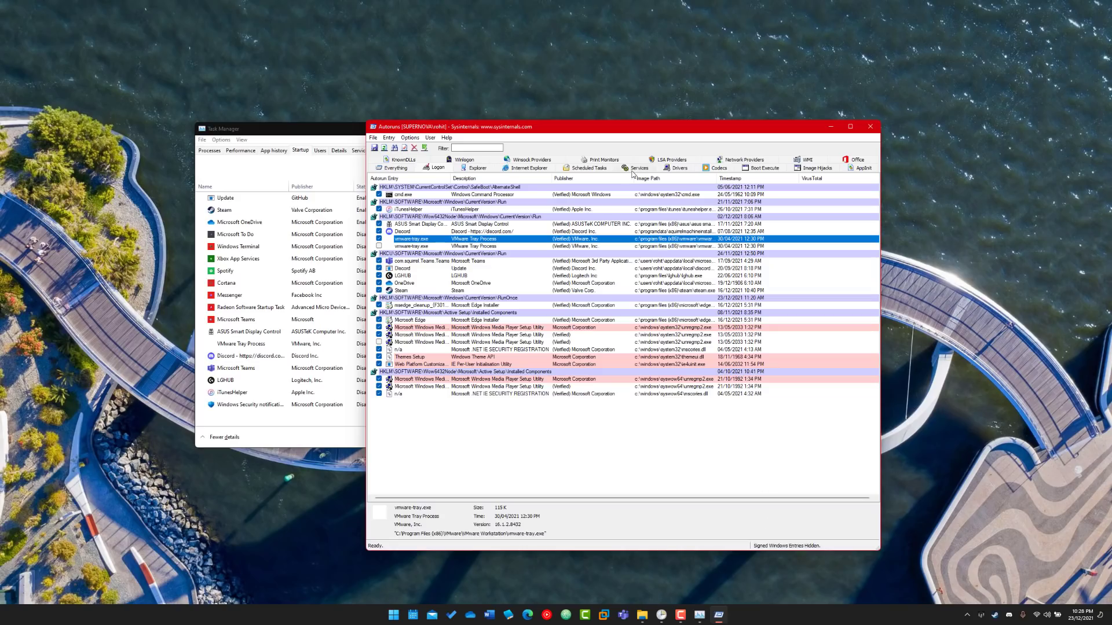
Show the Services list of auto-starting services in Autoruns
left_click(638, 168)
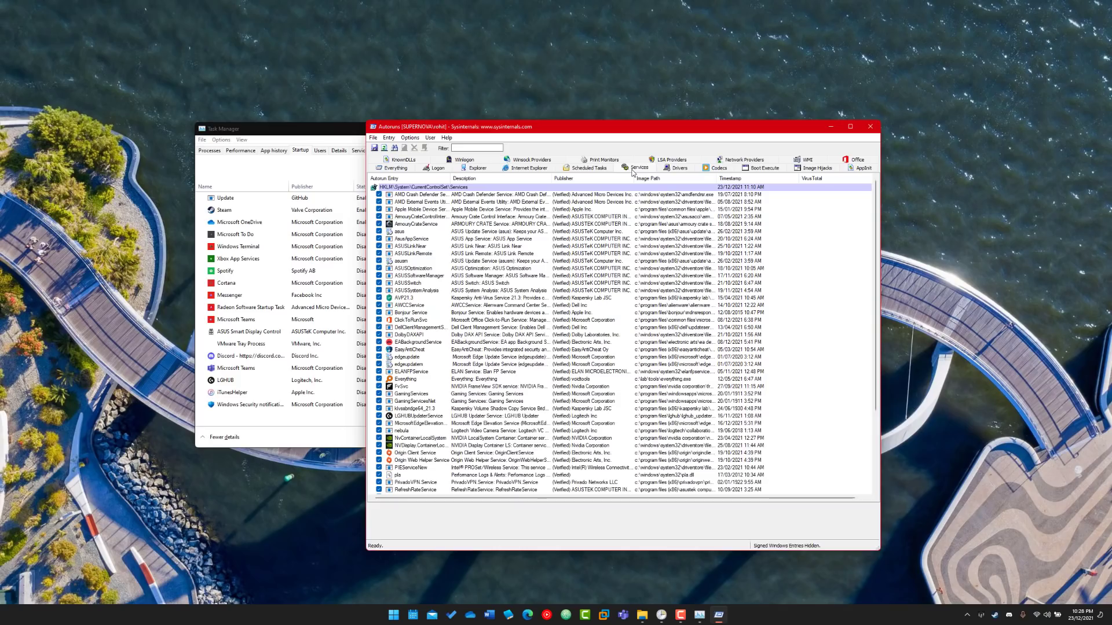
mouse_move(674, 276)
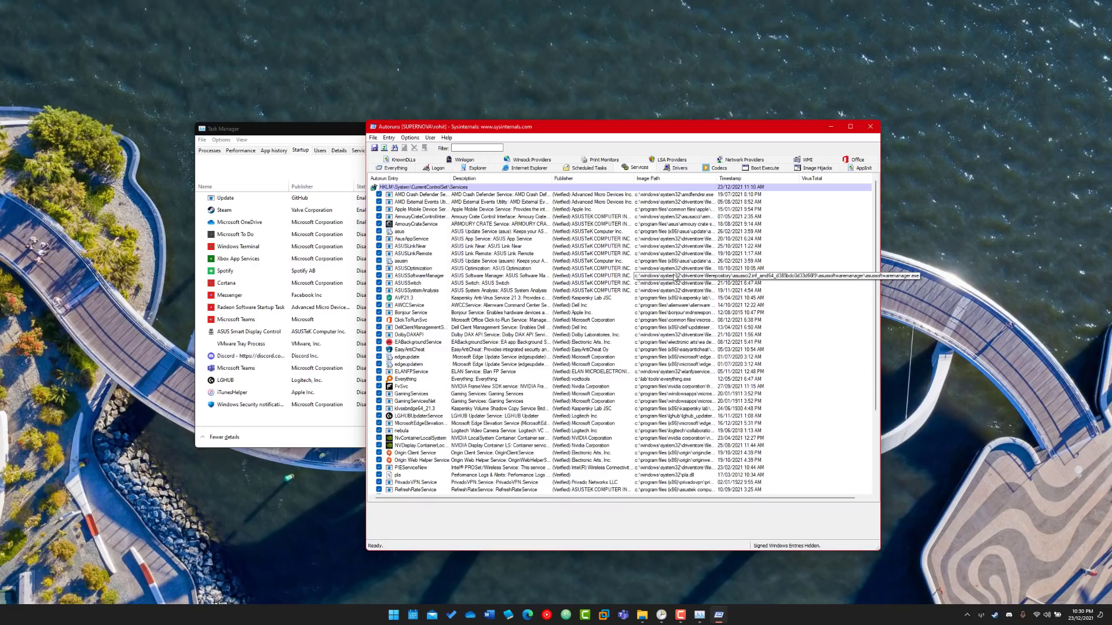
mouse_move(678, 276)
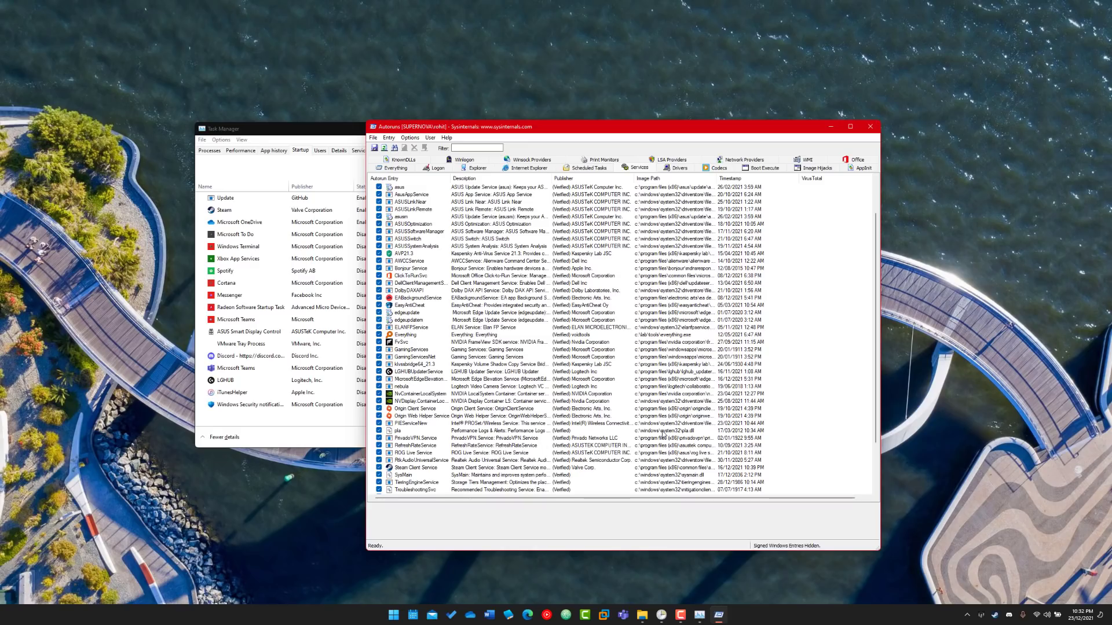
mouse_move(675, 402)
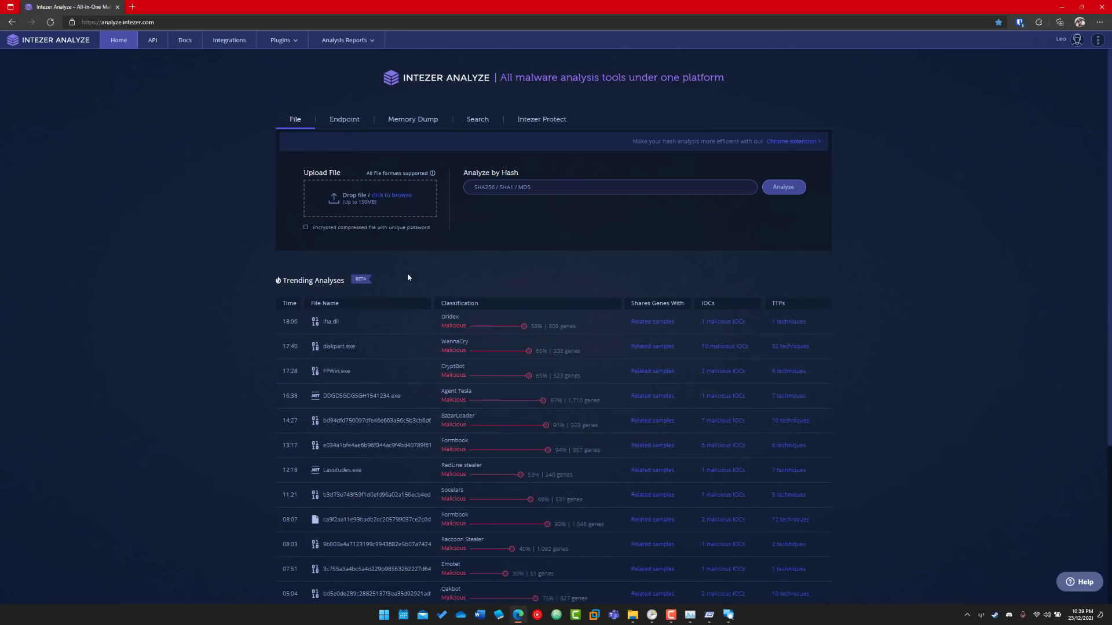
Open the trending Dridex rha.dll sample's analysis report
left_click(330, 321)
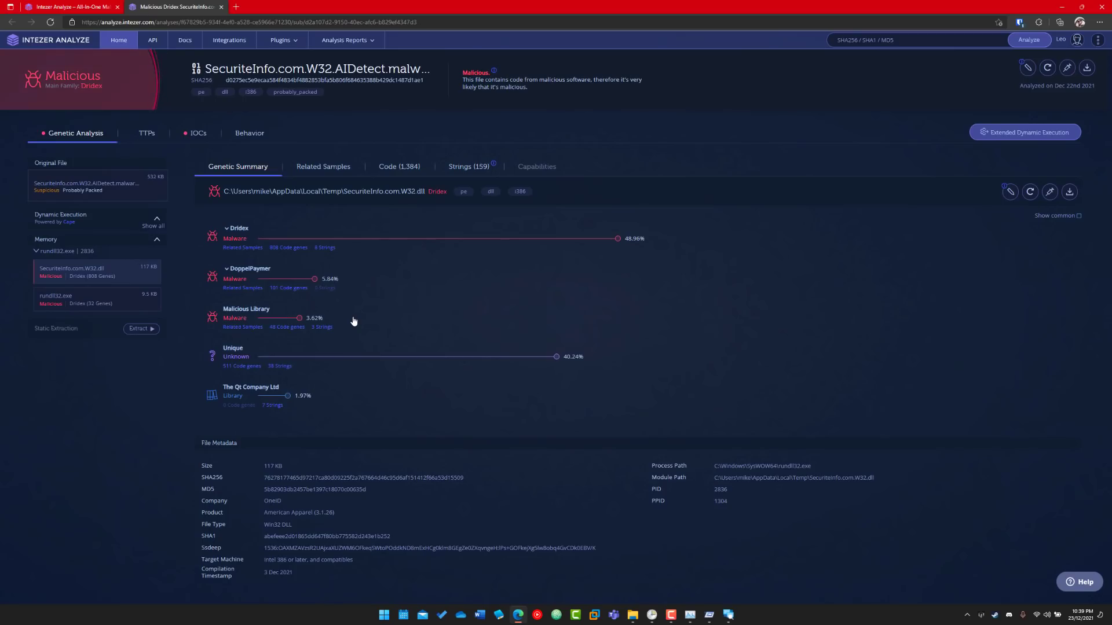
mouse_move(399, 222)
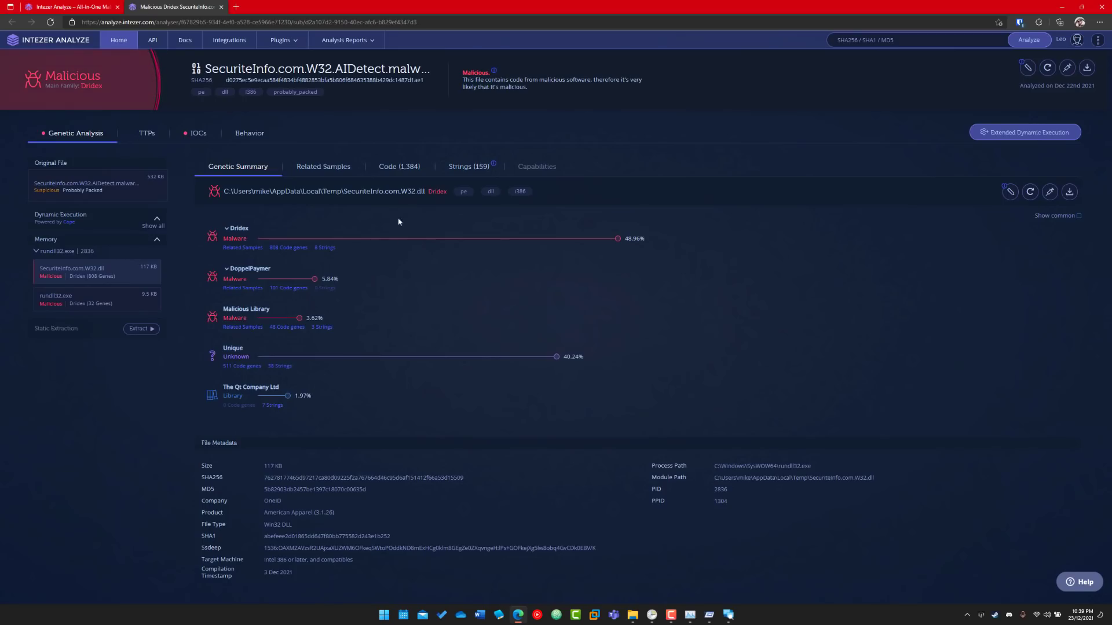
View the Code (1,384) shared-code clusters, then the sample's Behavior page
left_click(399, 165)
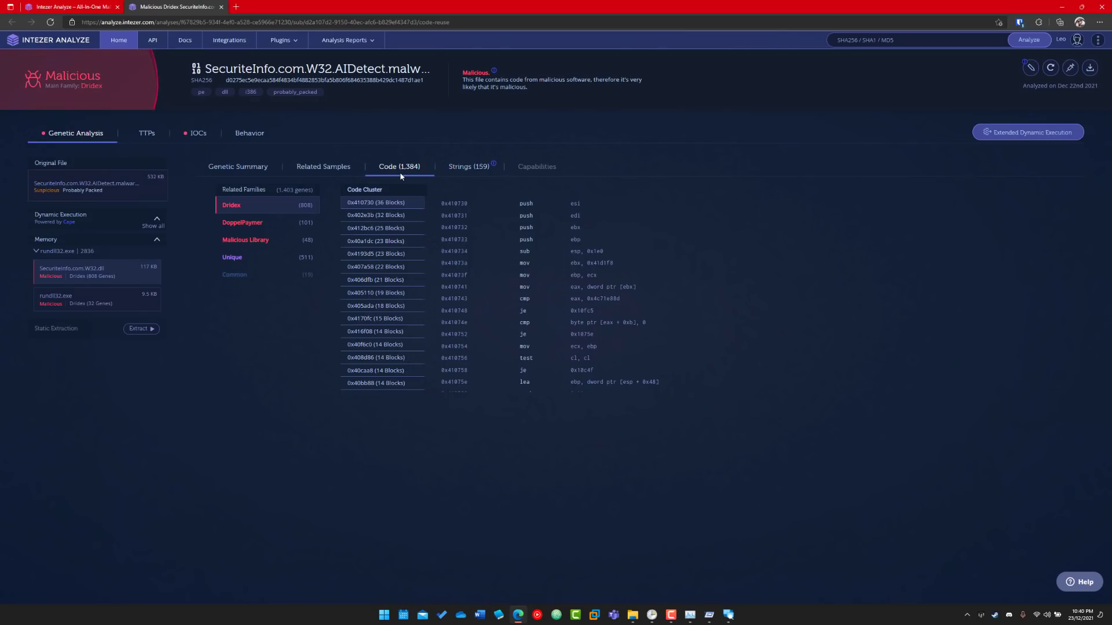
mouse_move(231, 257)
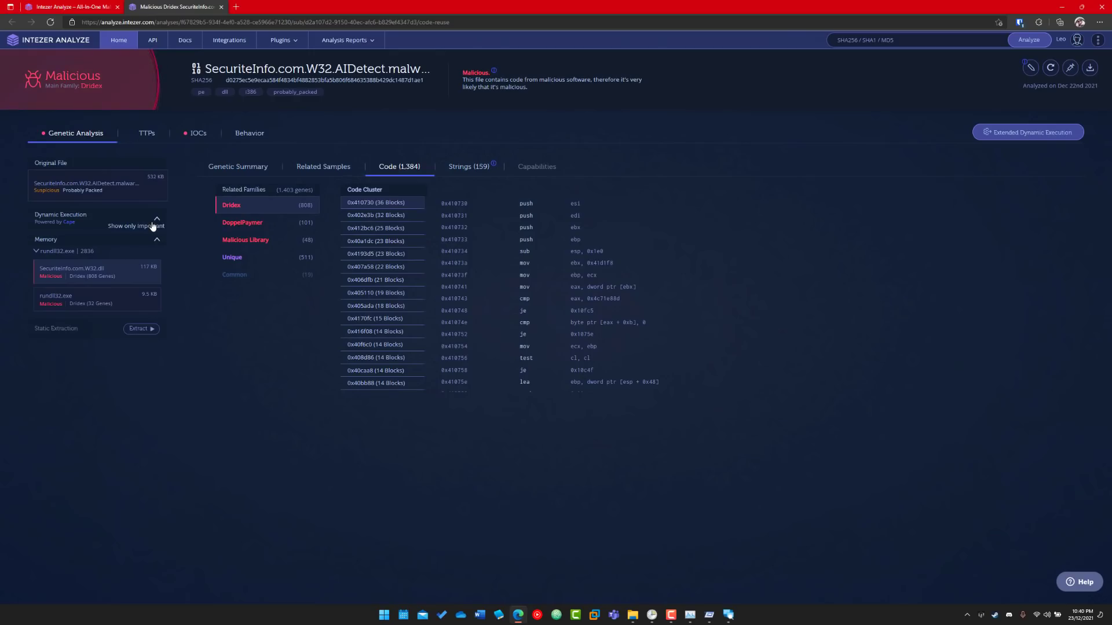
mouse_move(77, 270)
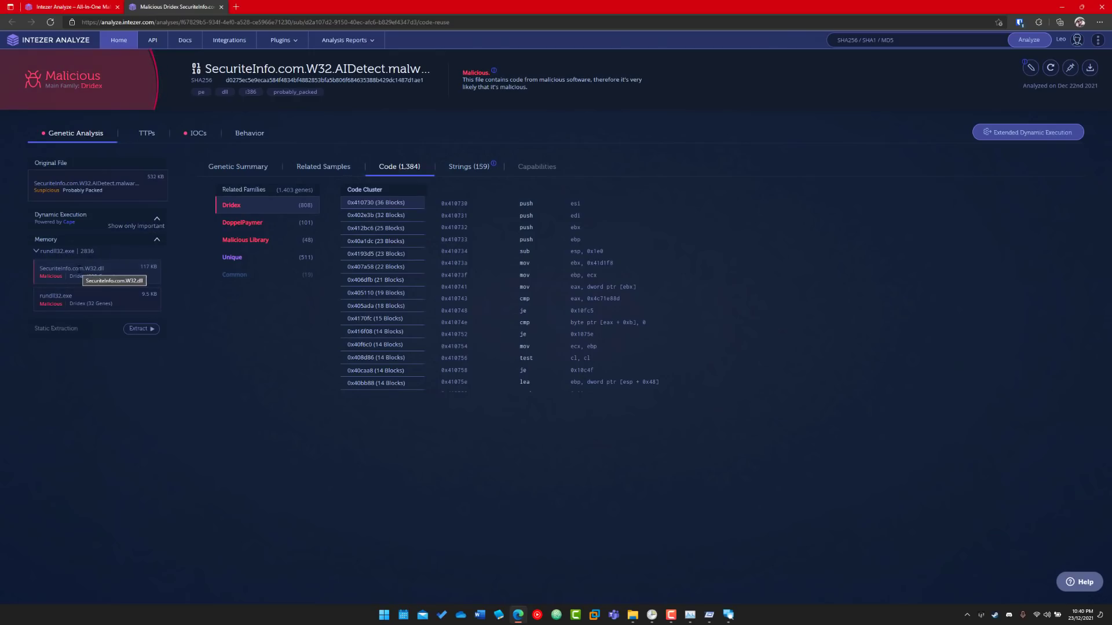
left_click(249, 133)
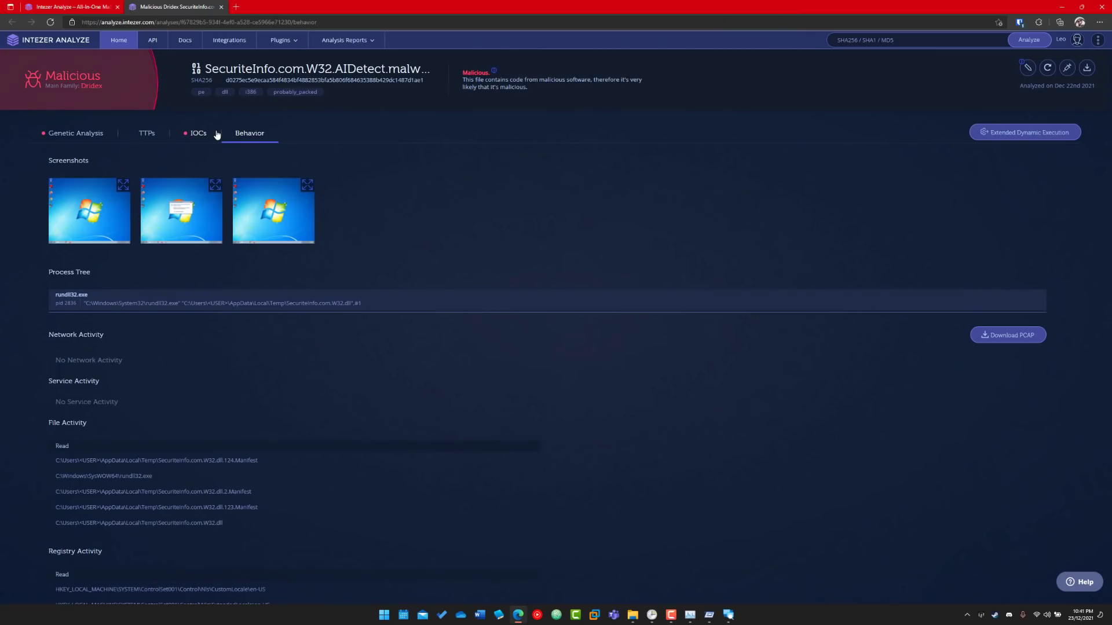
Return to the Intezer Analyze home page via the logo
left_click(56, 39)
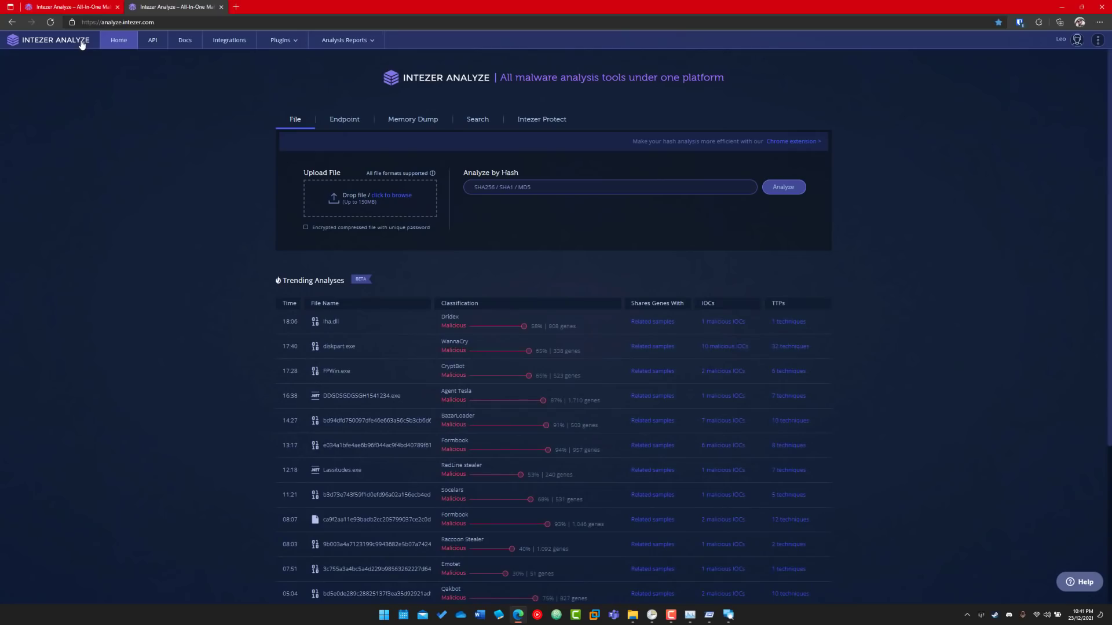
scroll("down", 3)
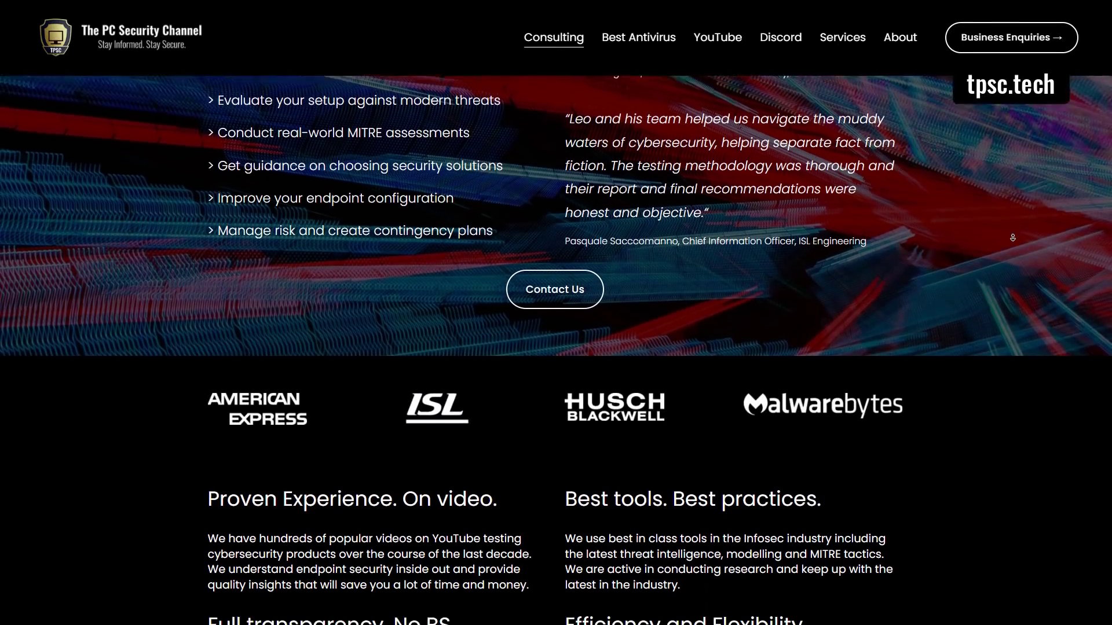
scroll("down", 3)
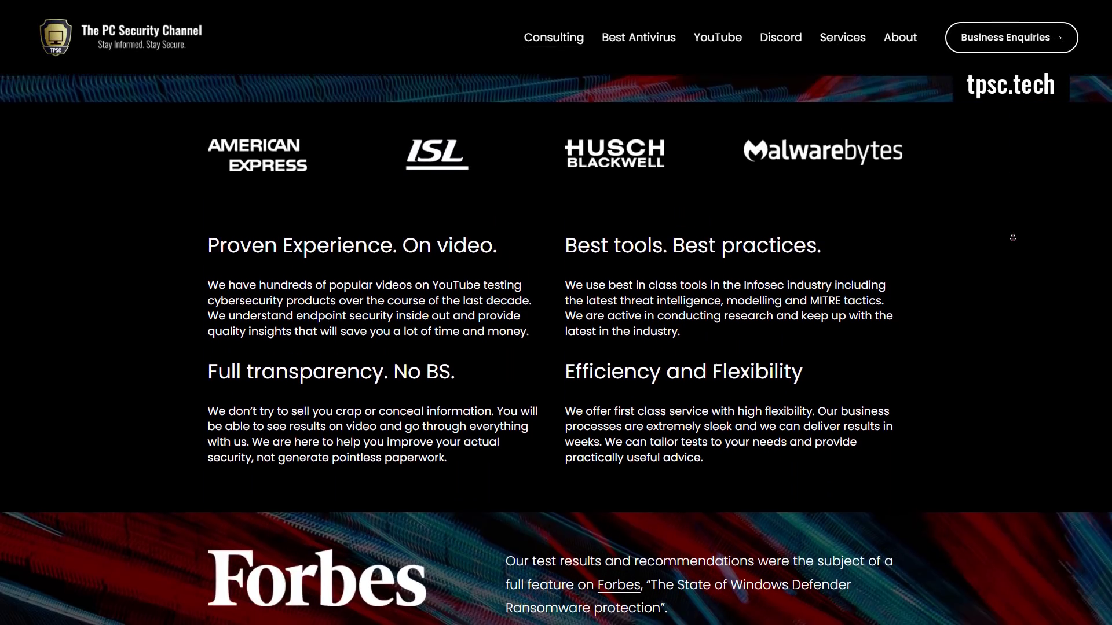
scroll("down", 3)
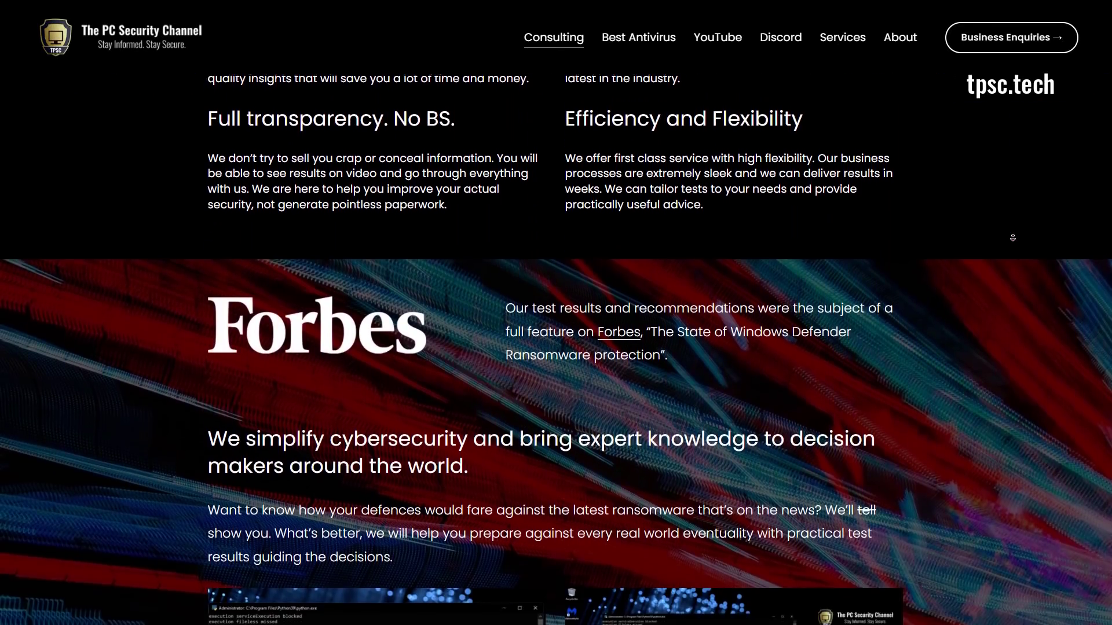
scroll("down", 3)
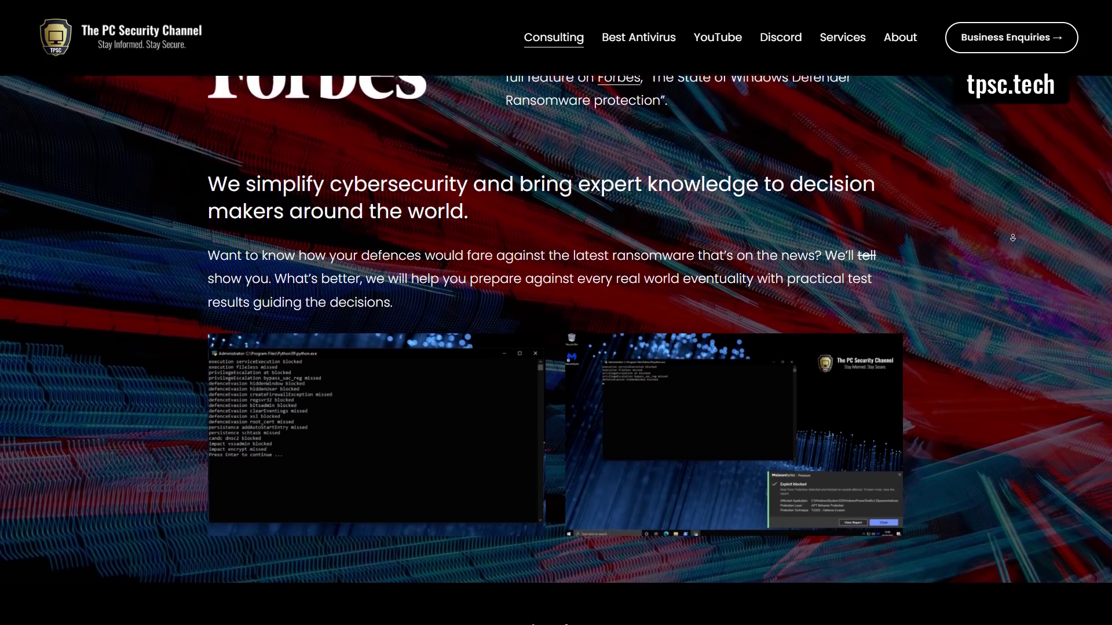
scroll("down", 3)
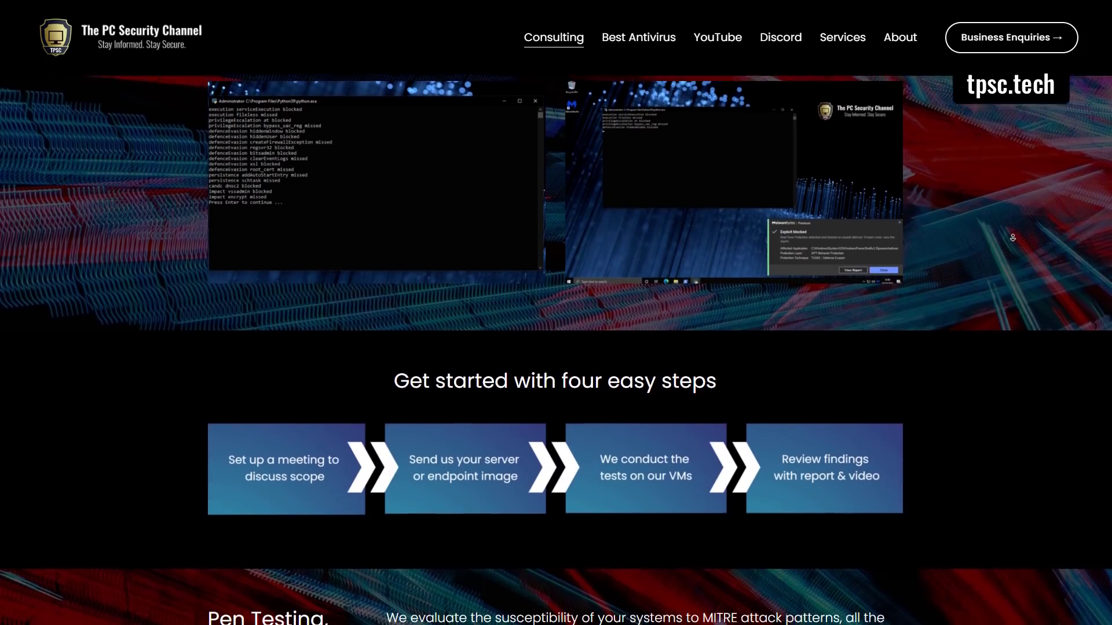